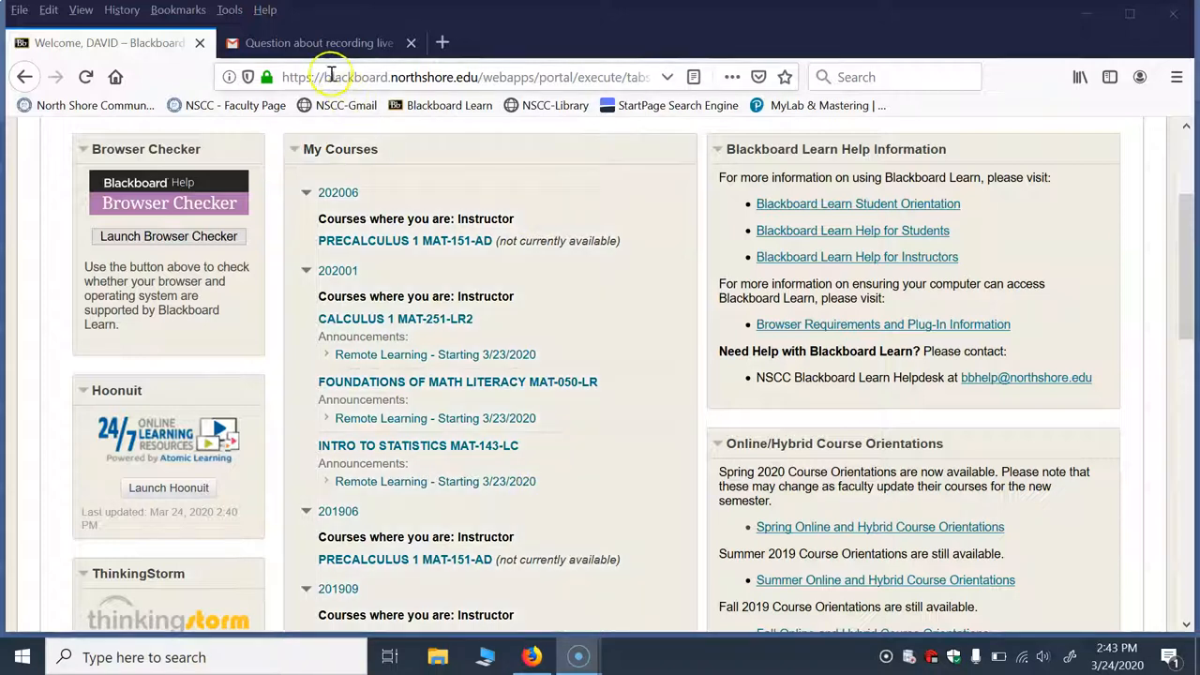
# - Enter the CALCULUS 1 MAT-251-LR2 course from the Blackboard portal
pyautogui.doubleClick(347, 77)
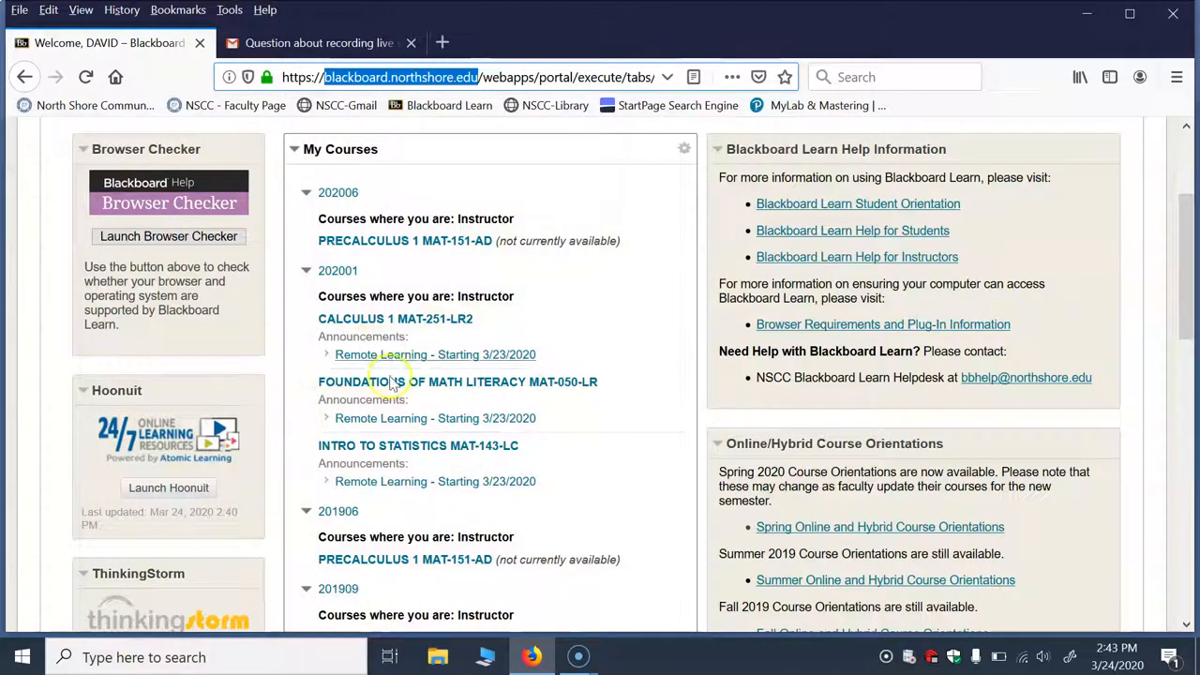
pyautogui.moveTo(525, 387)
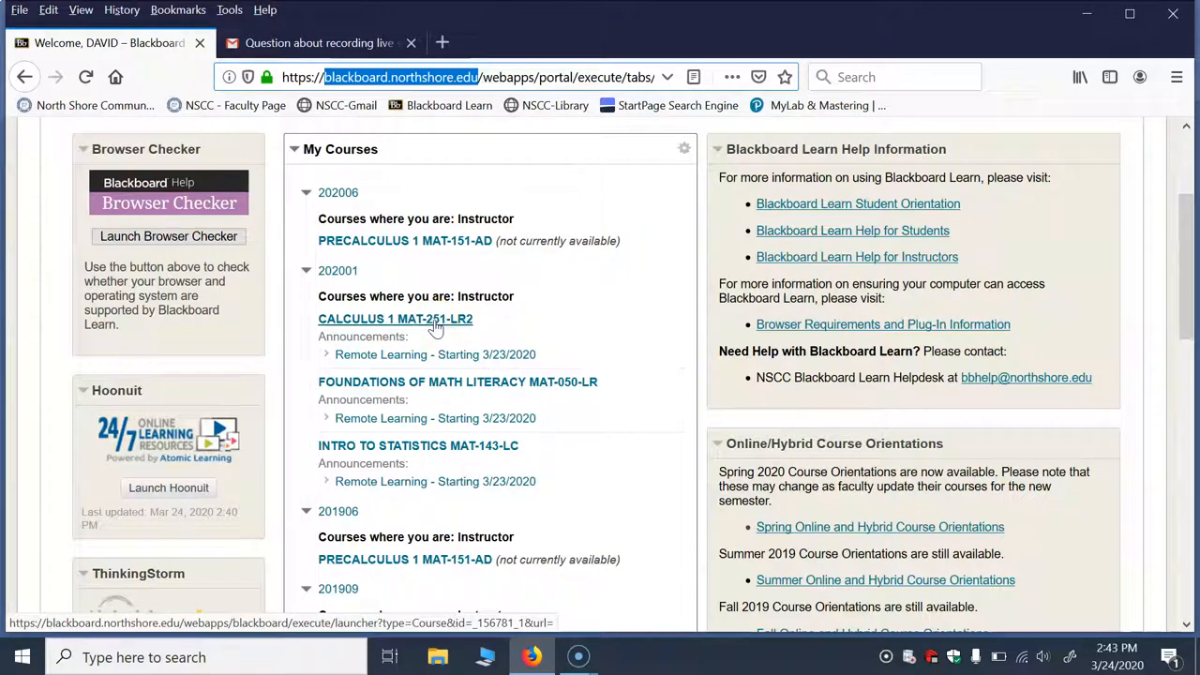
pyautogui.click(394, 318)
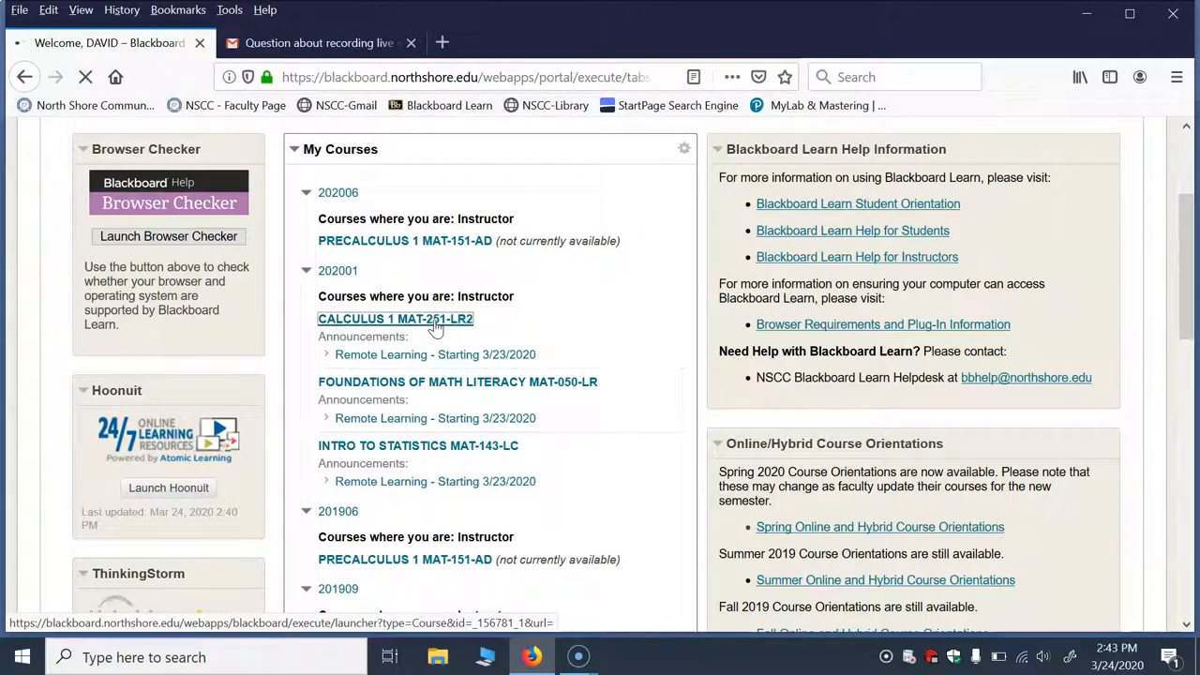
pyautogui.click(394, 319)
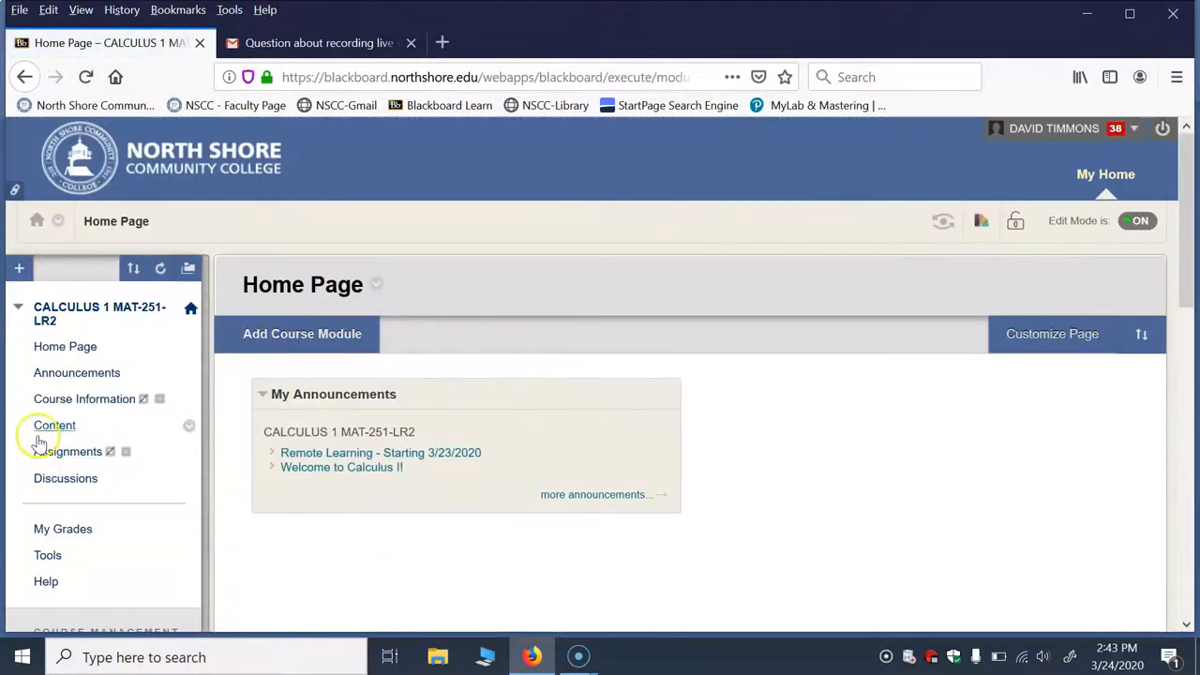
# - Go to the course's Content area and enter the REMOTE LEARNING folder
pyautogui.click(53, 424)
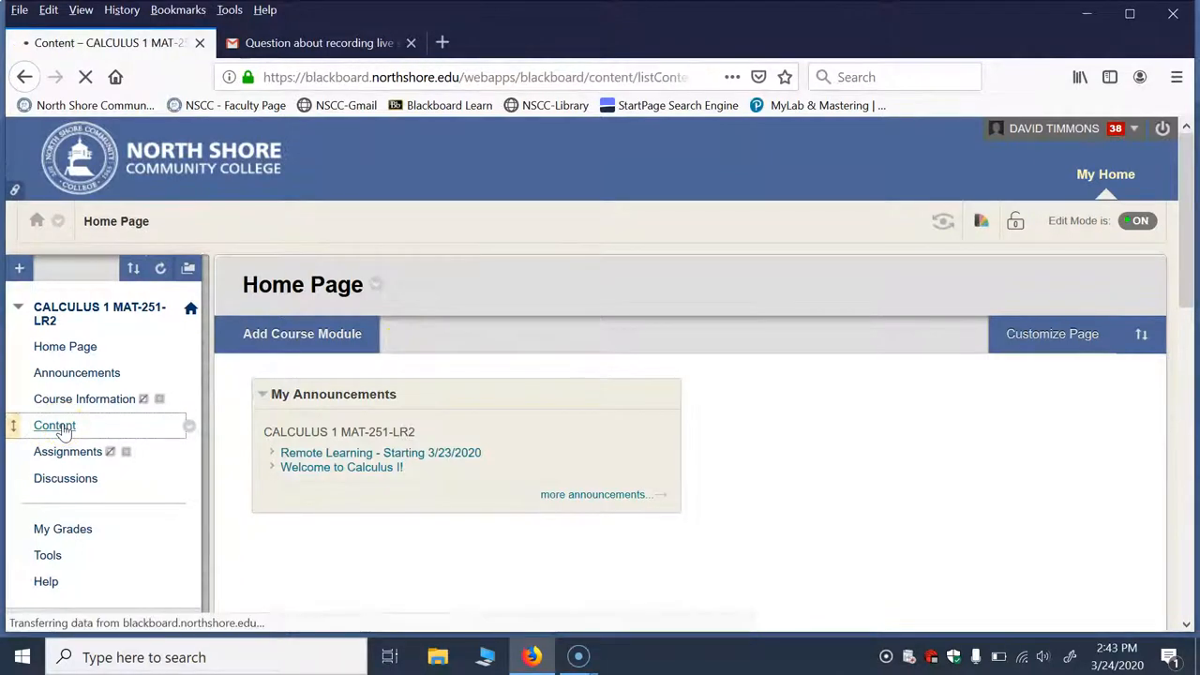
pyautogui.click(54, 424)
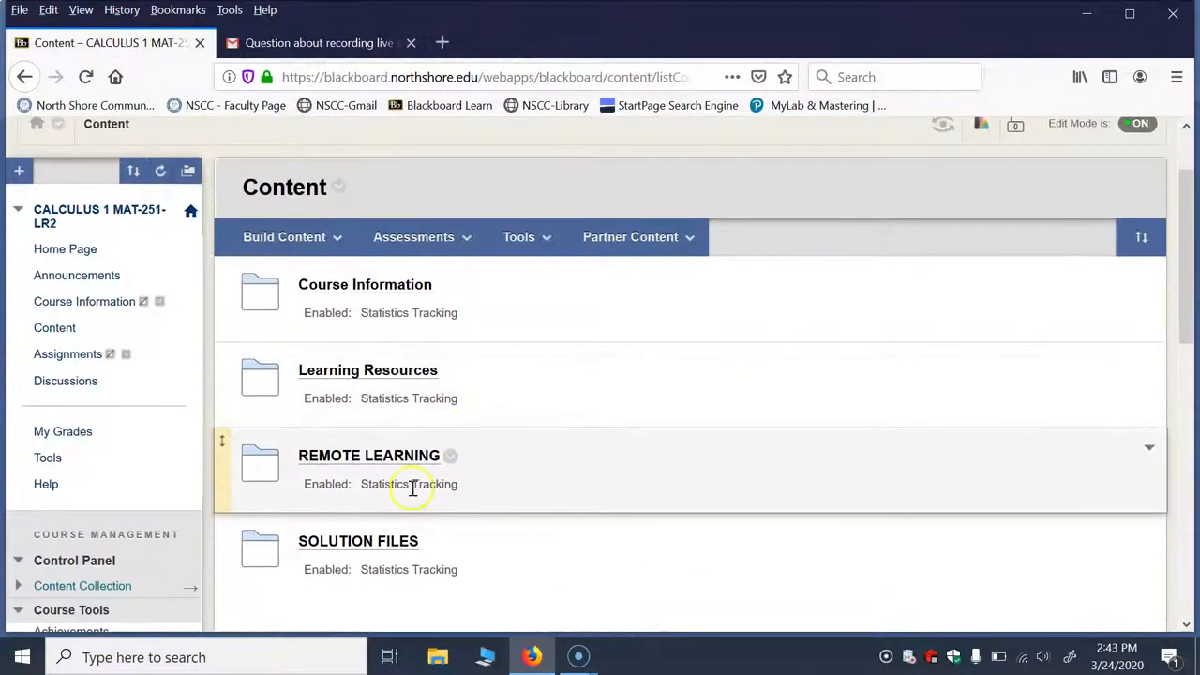
pyautogui.moveTo(379, 456)
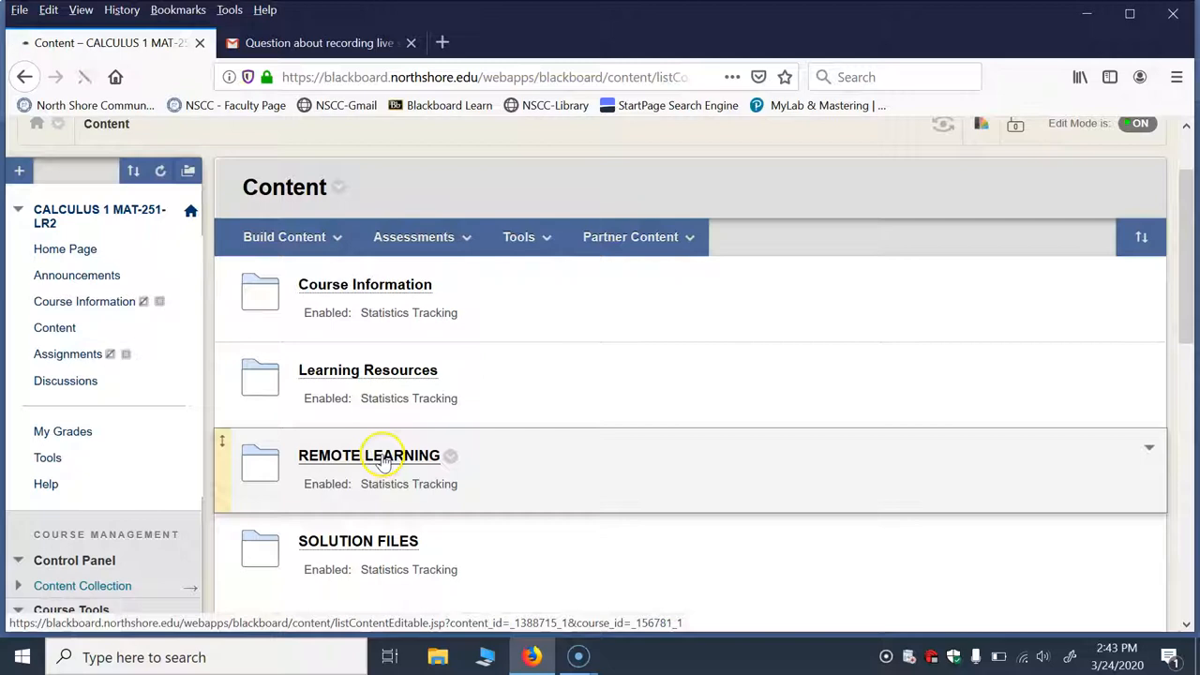
pyautogui.click(367, 456)
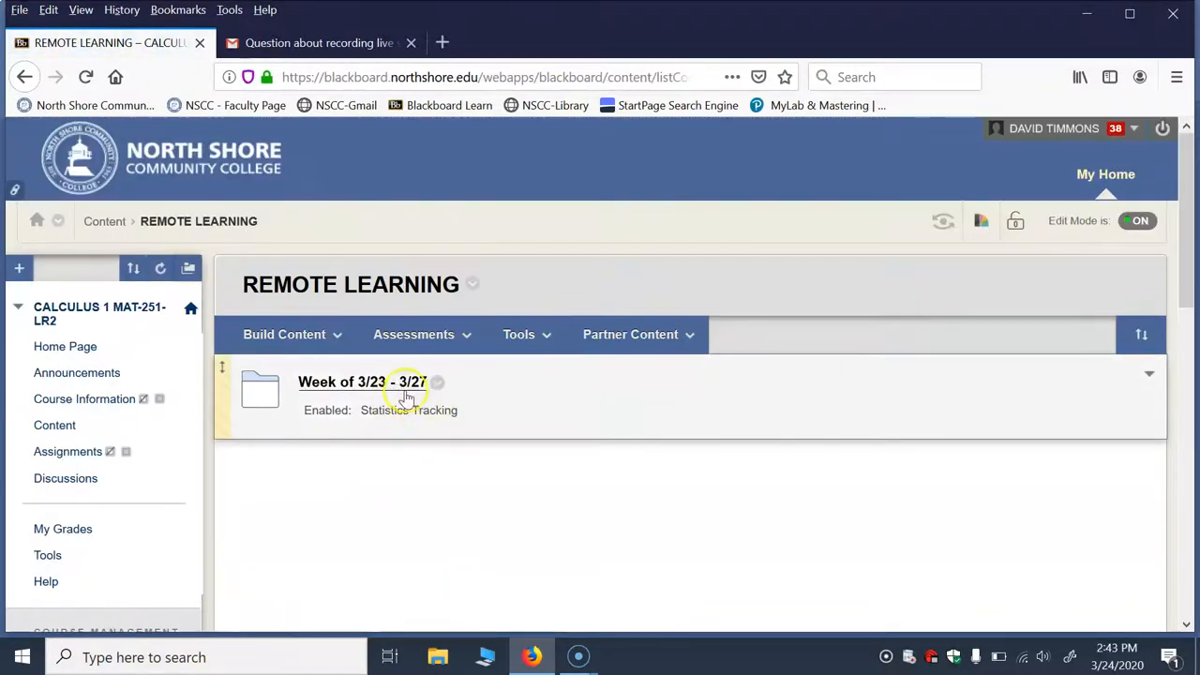
pyautogui.moveTo(398, 397)
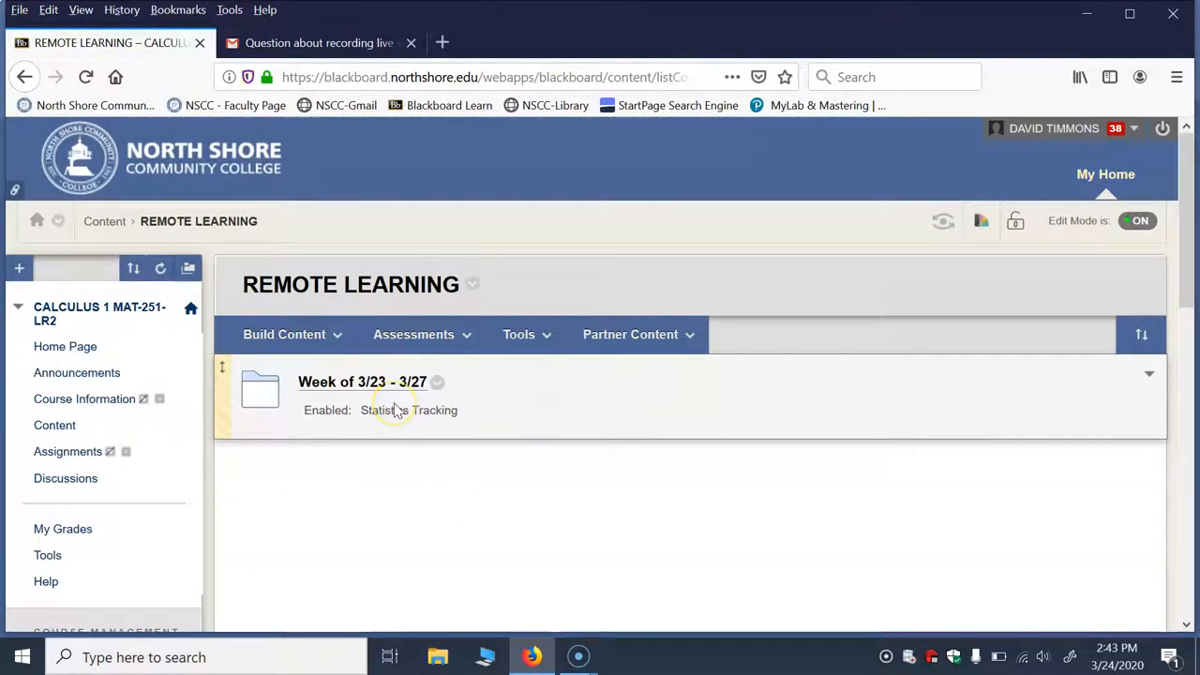
pyautogui.moveTo(384, 382)
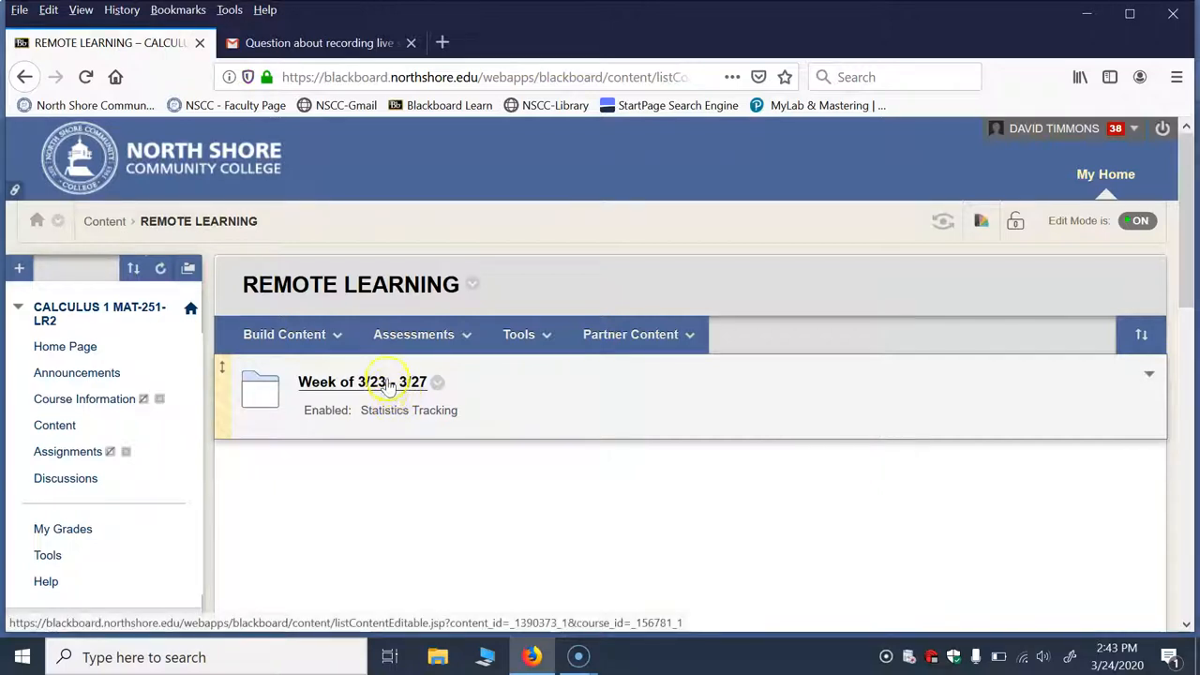
# - Enter the Week of 3/23 - 3/27 folder and view Monday 3/23/2020's attached files and assignments
pyautogui.click(362, 382)
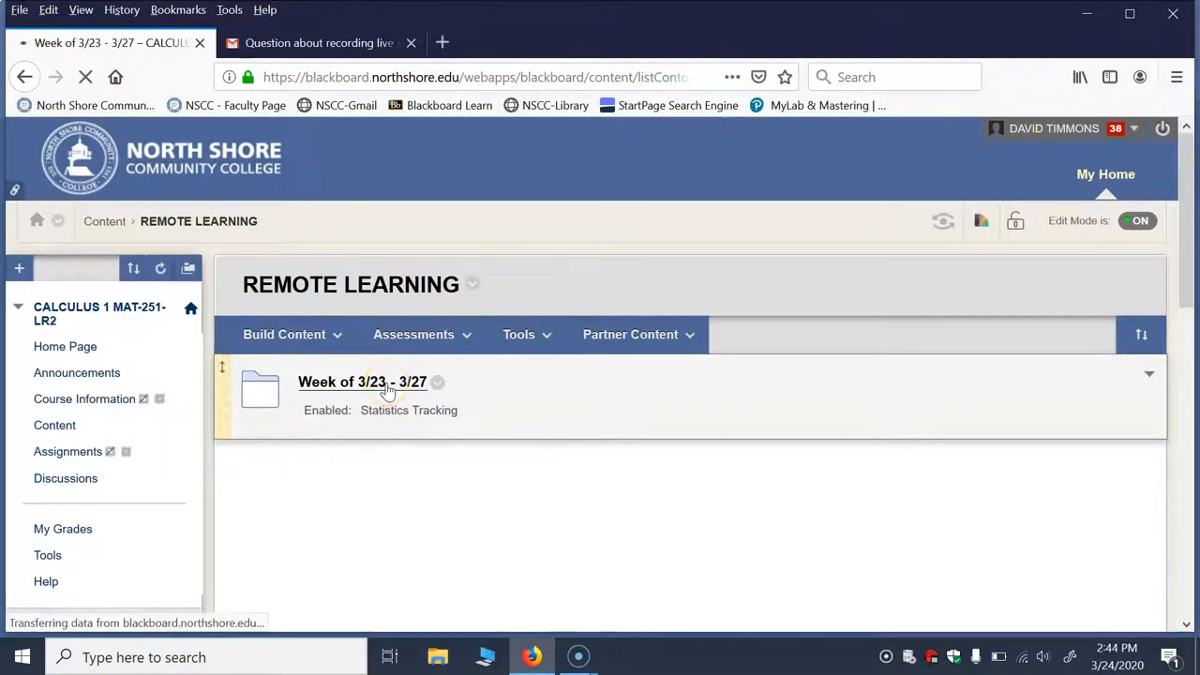
pyautogui.click(362, 383)
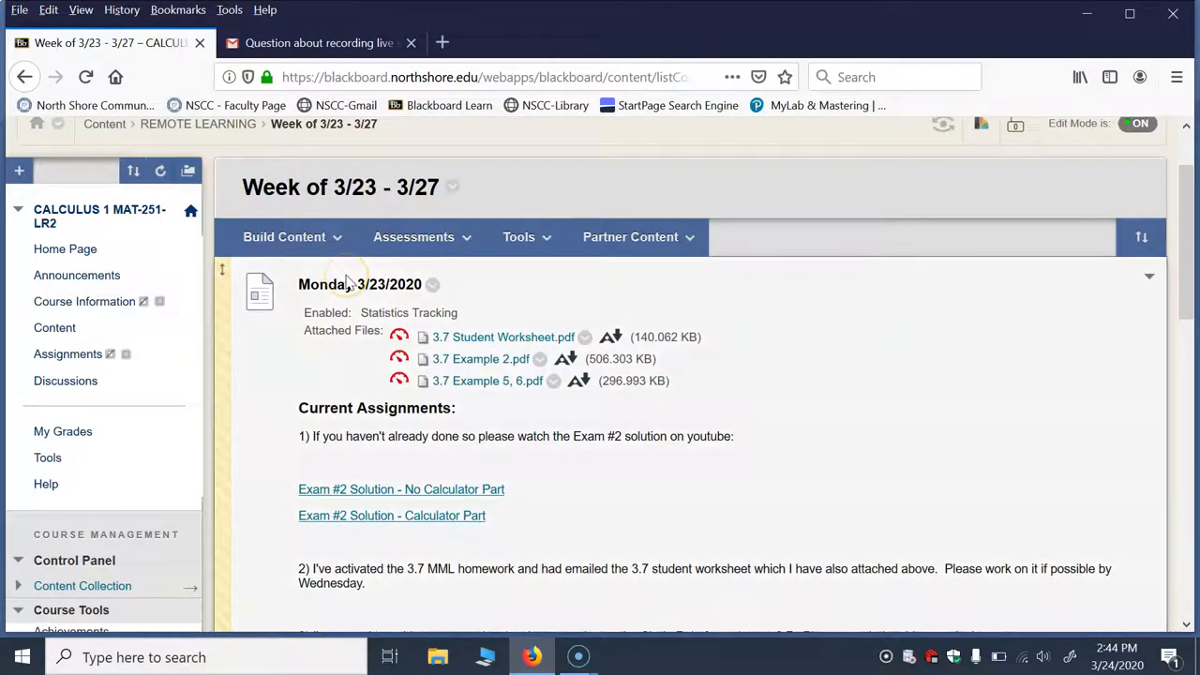
pyautogui.moveTo(469, 524)
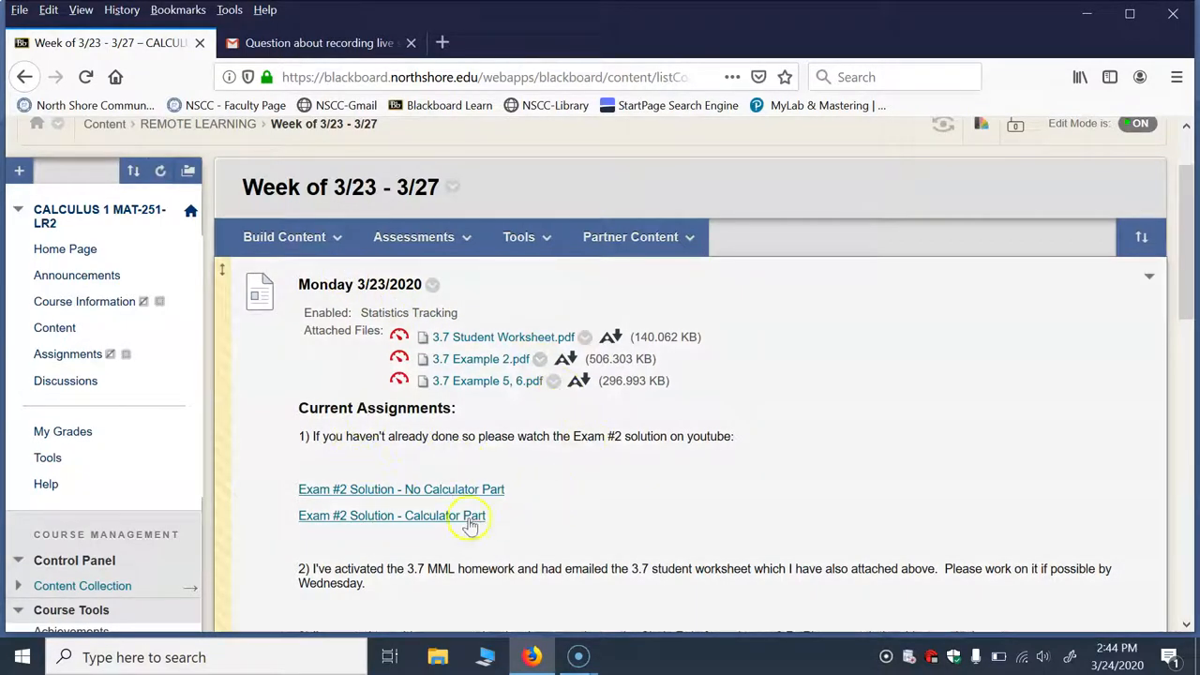
pyautogui.moveTo(521, 368)
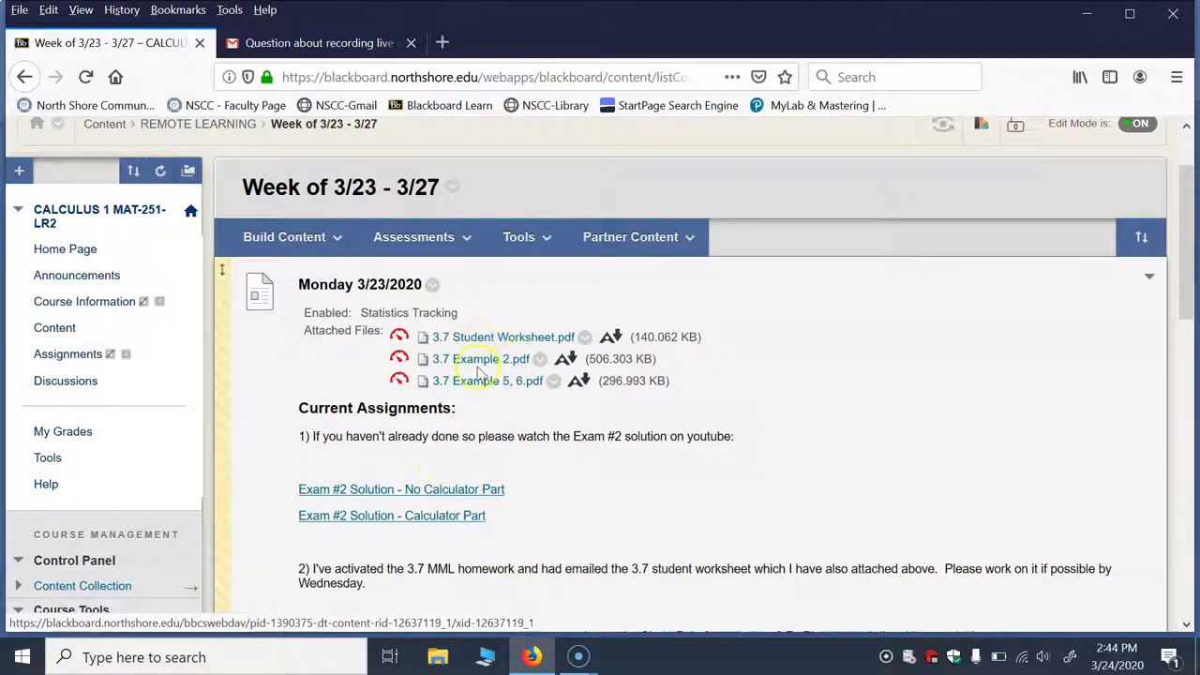
pyautogui.moveTo(518, 427)
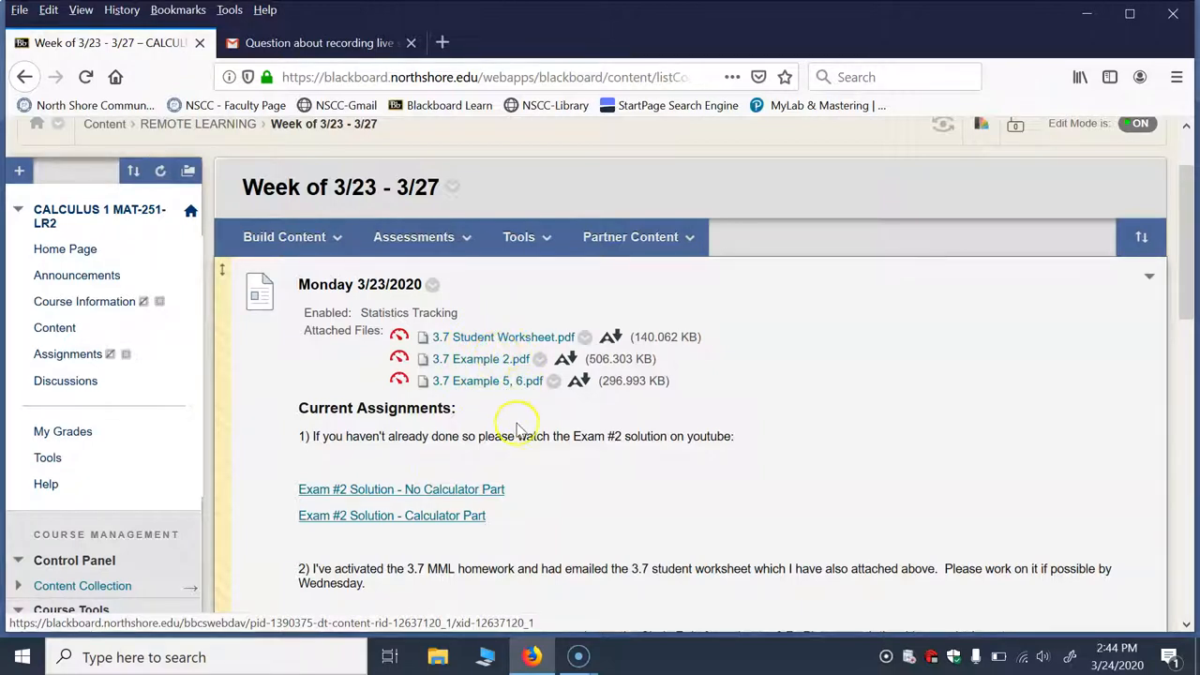
pyautogui.scroll(-3)
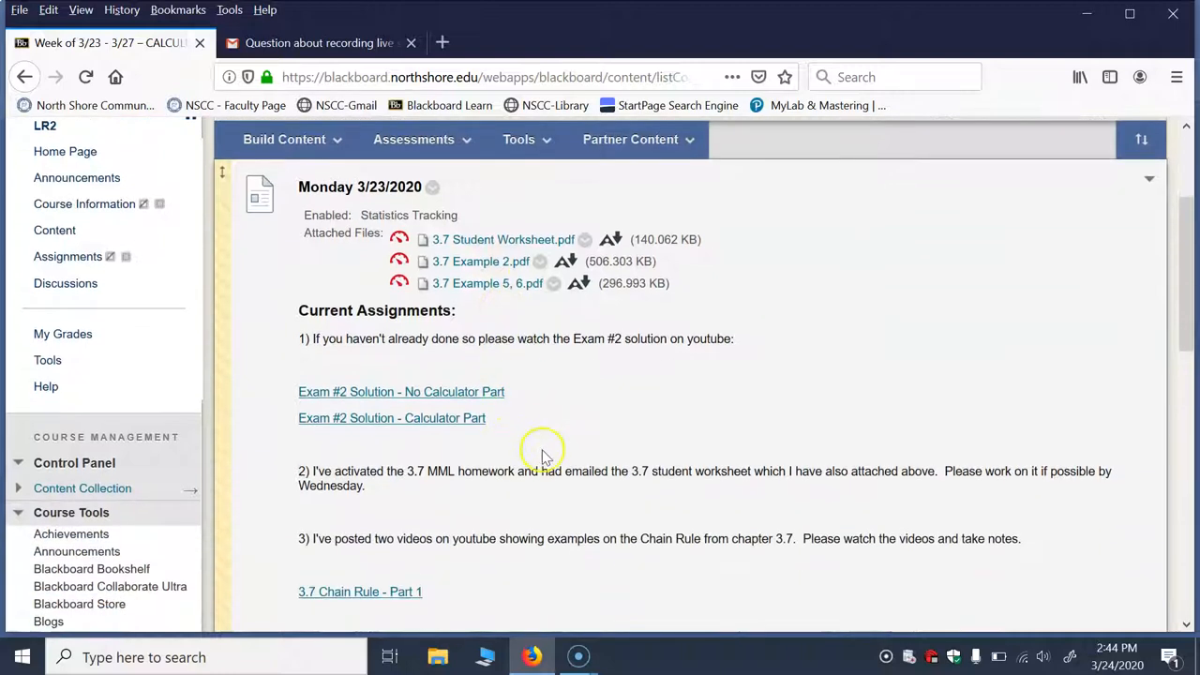
pyautogui.moveTo(439, 419)
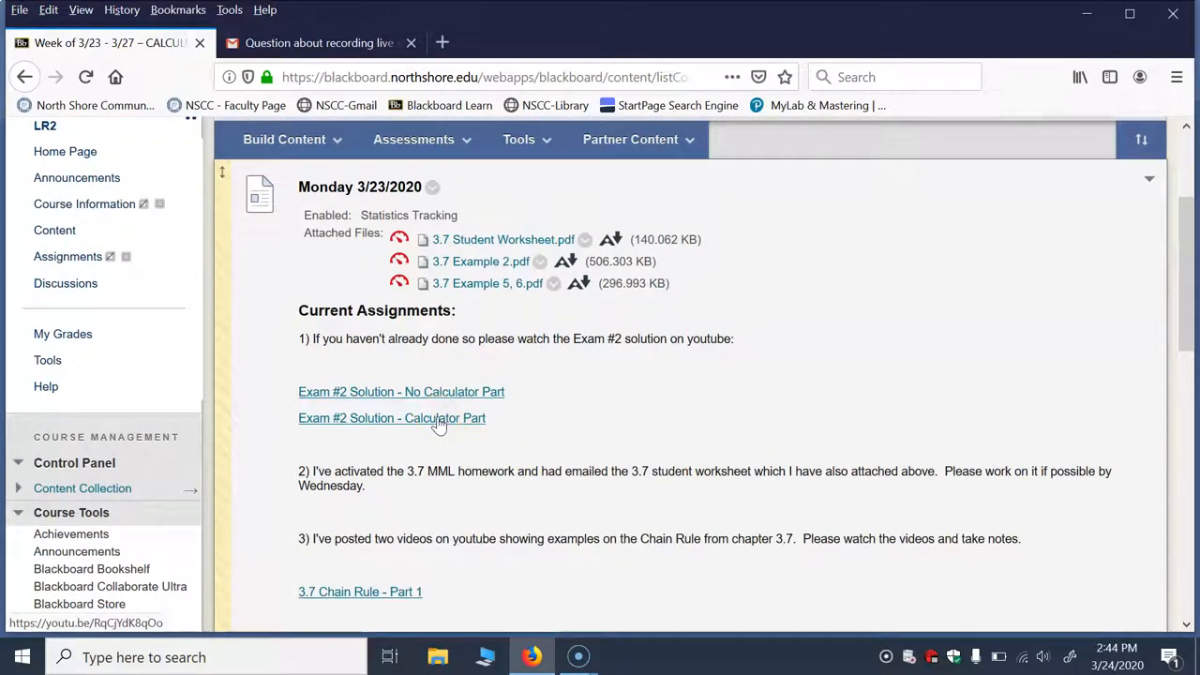
pyautogui.moveTo(451, 379)
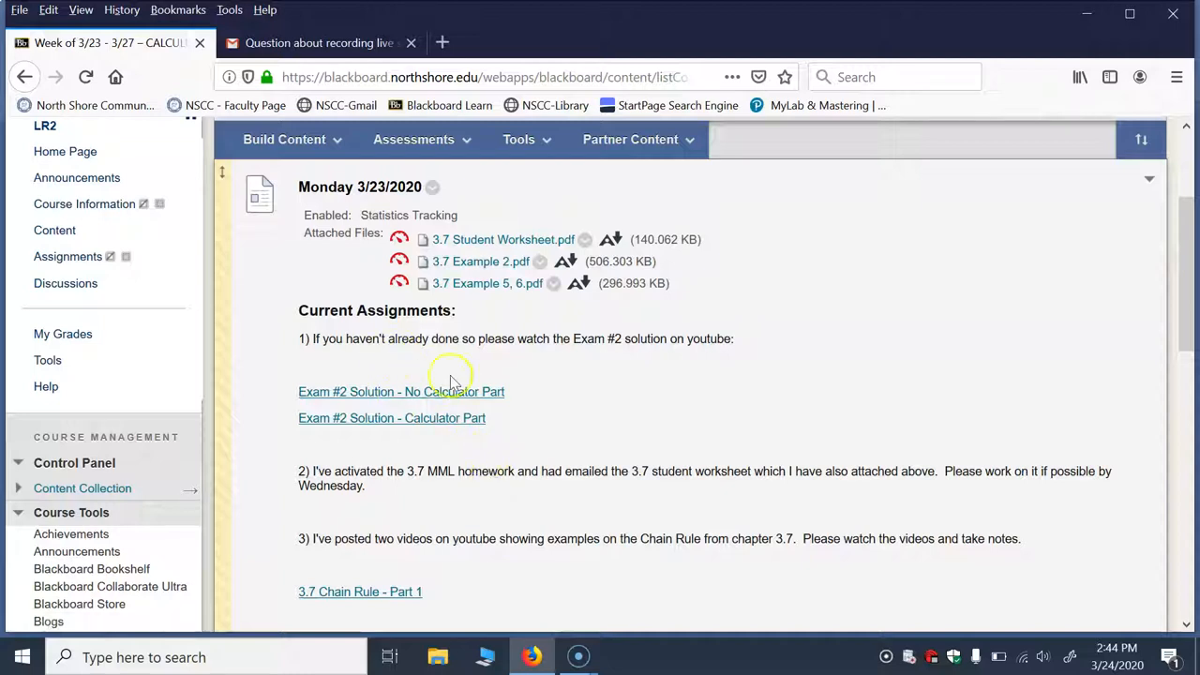
# - Scroll past Tuesday 3/24 office hours to the Wednesday 3/25/2020 online lecture item and session links
pyautogui.scroll(-3)
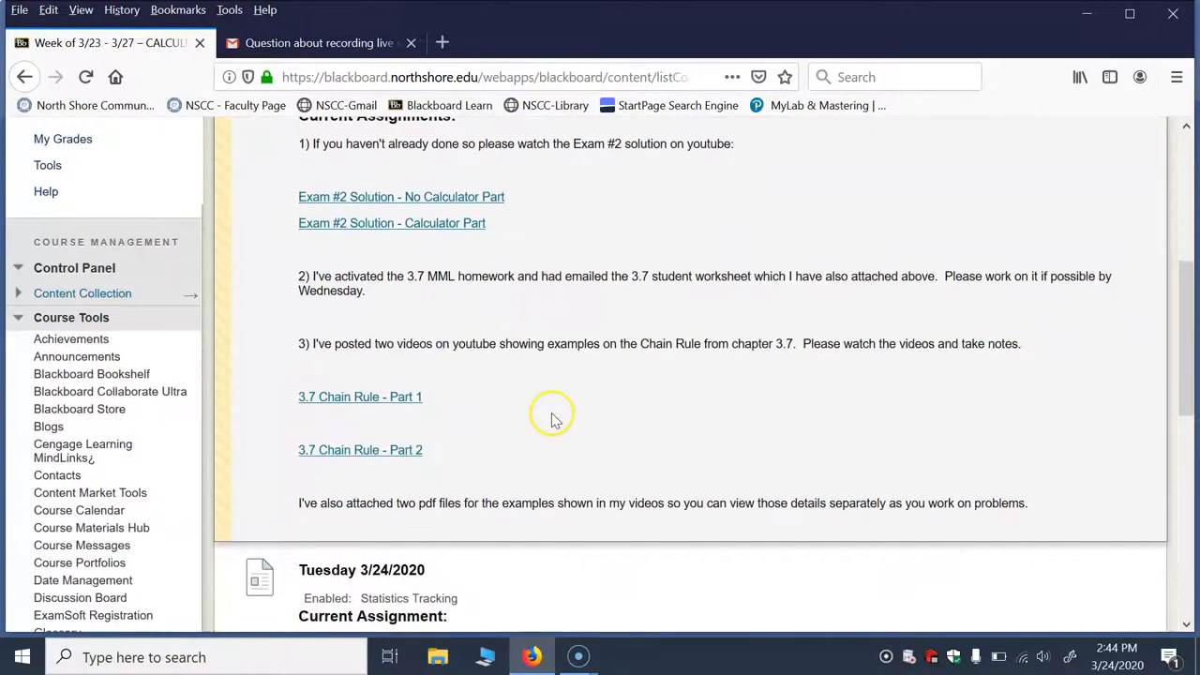
pyautogui.moveTo(608, 412)
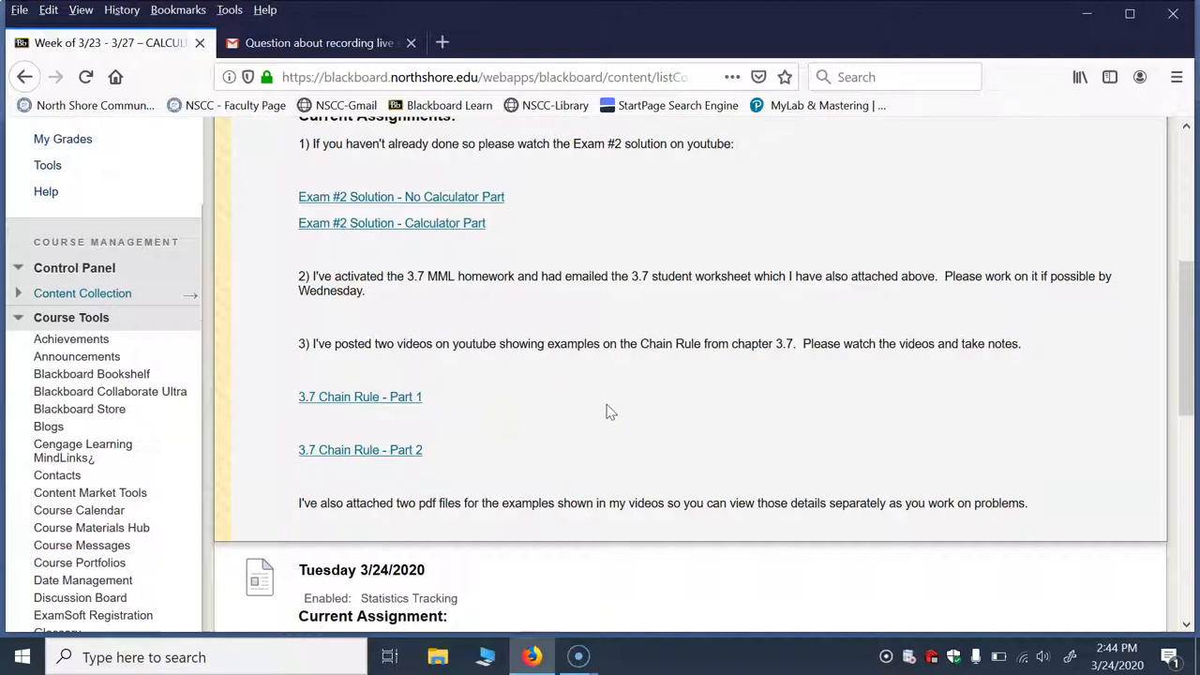
pyautogui.scroll(-3)
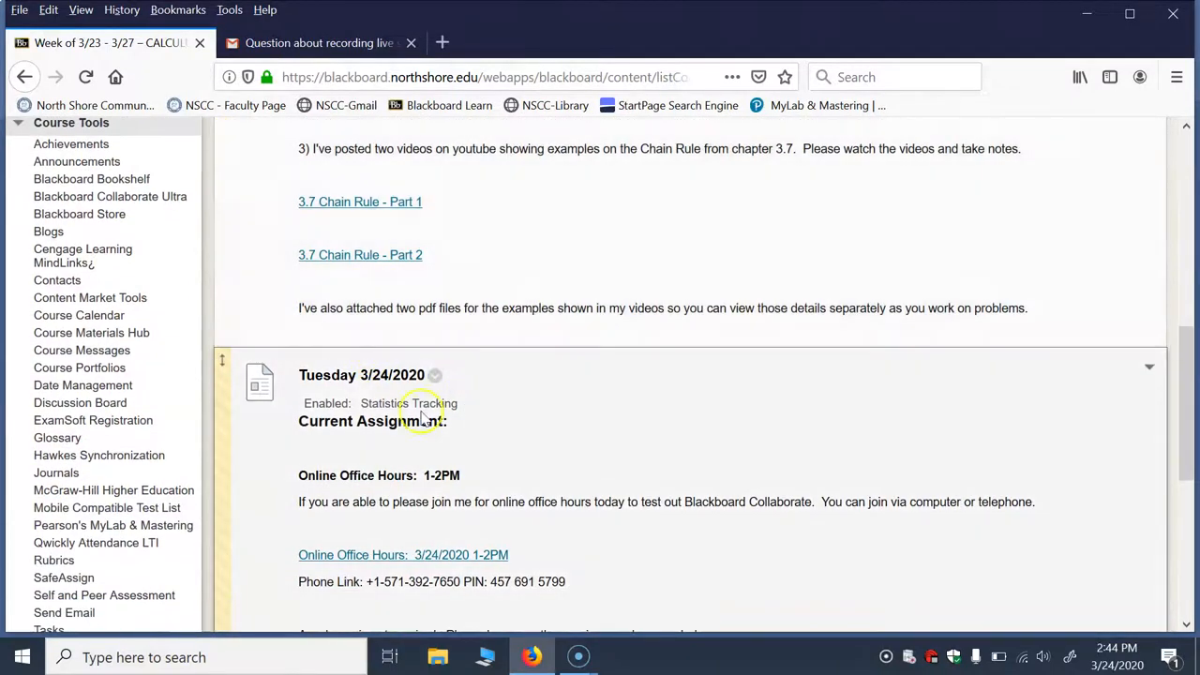
pyautogui.scroll(-3)
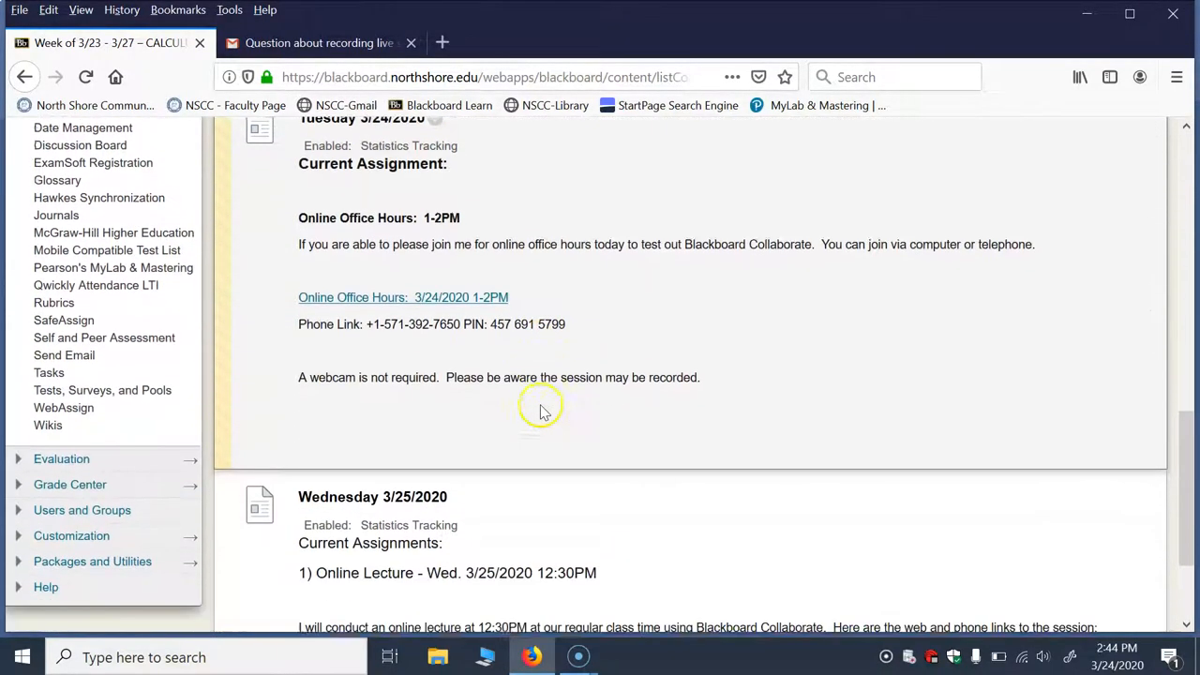
pyautogui.scroll(-3)
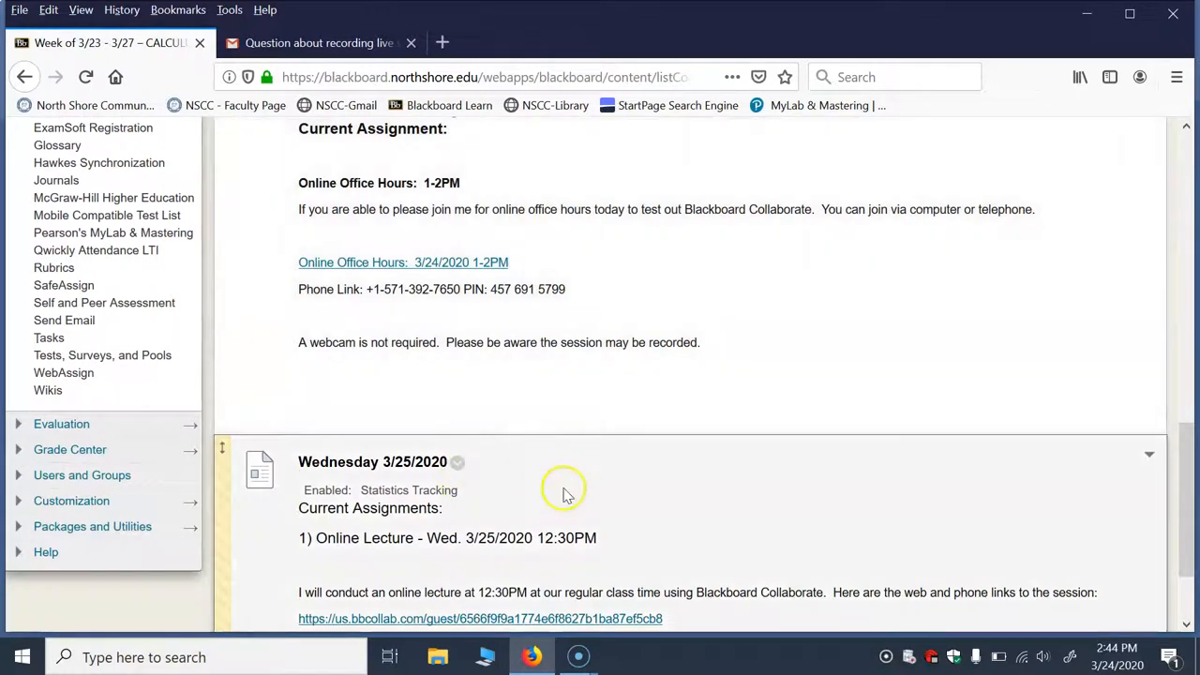
pyautogui.scroll(-3)
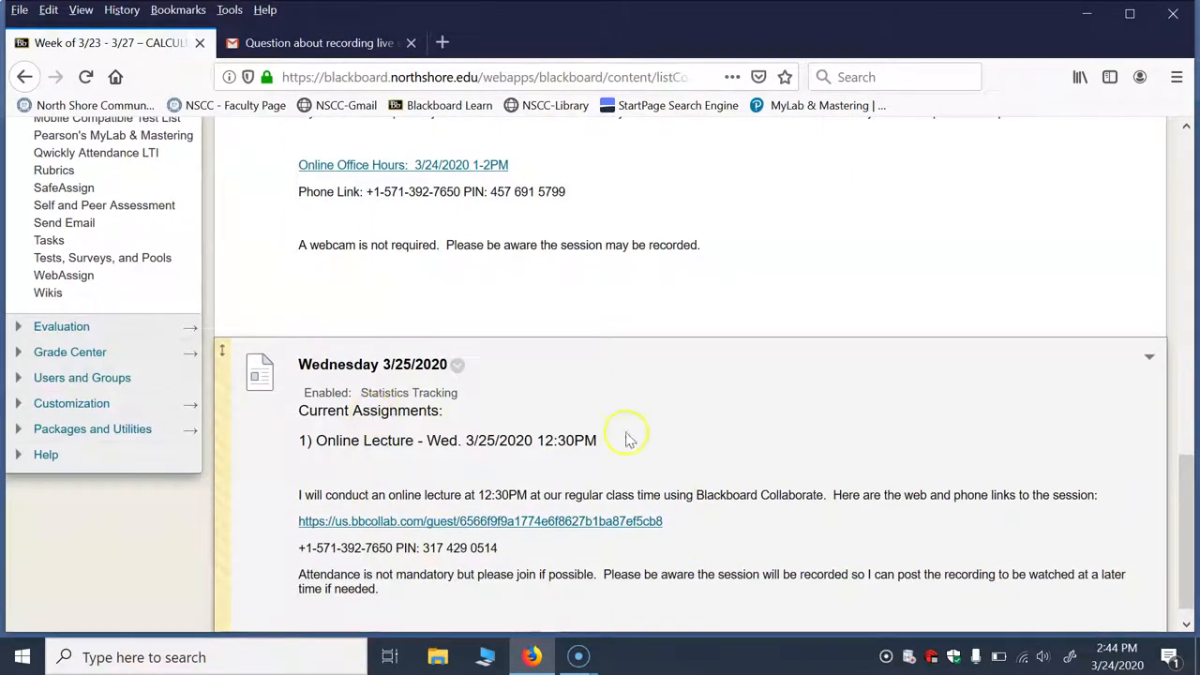
pyautogui.scroll(-3)
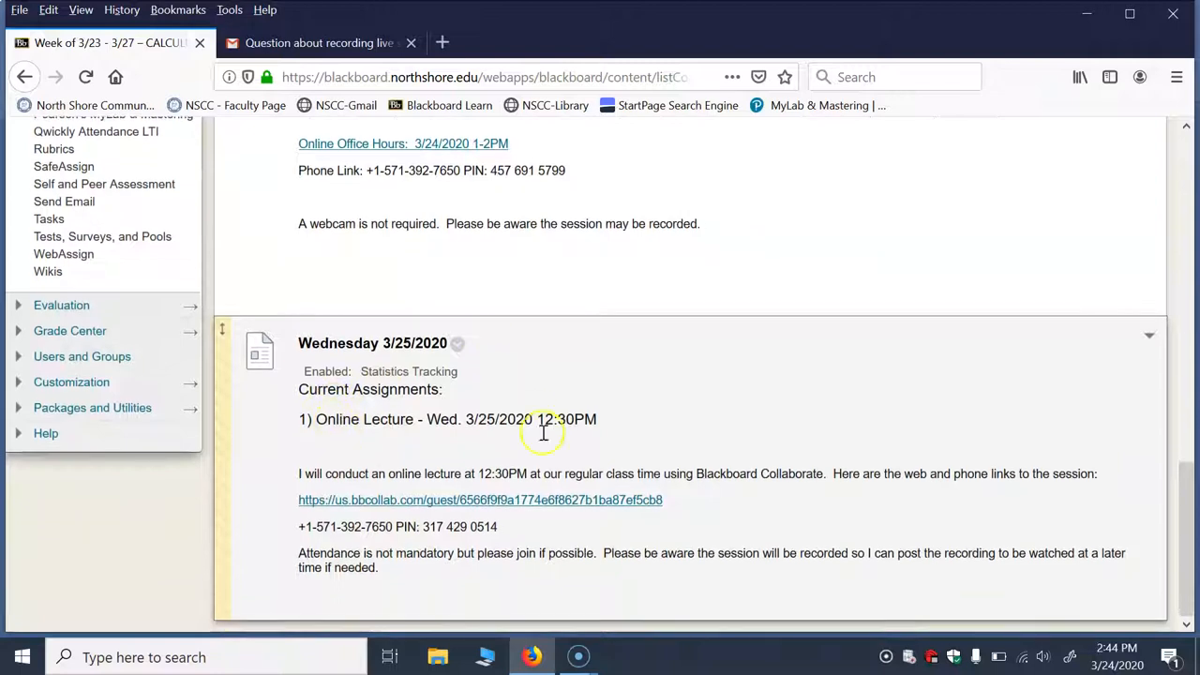
pyautogui.moveTo(510, 447)
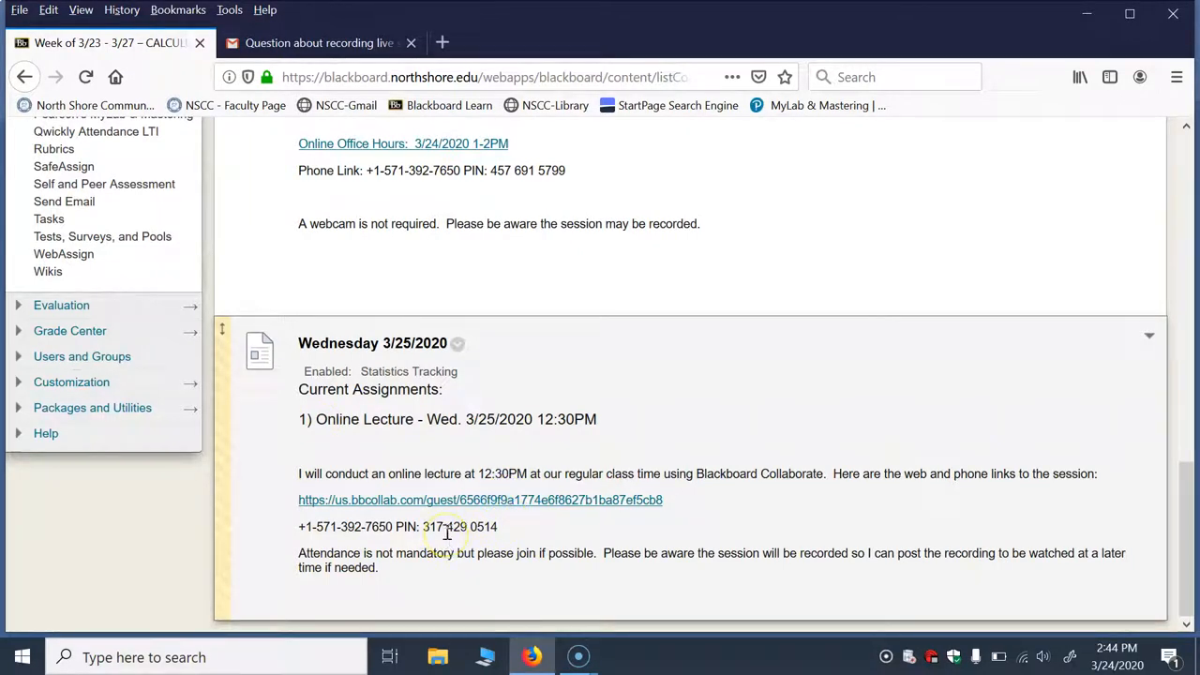
pyautogui.moveTo(507, 490)
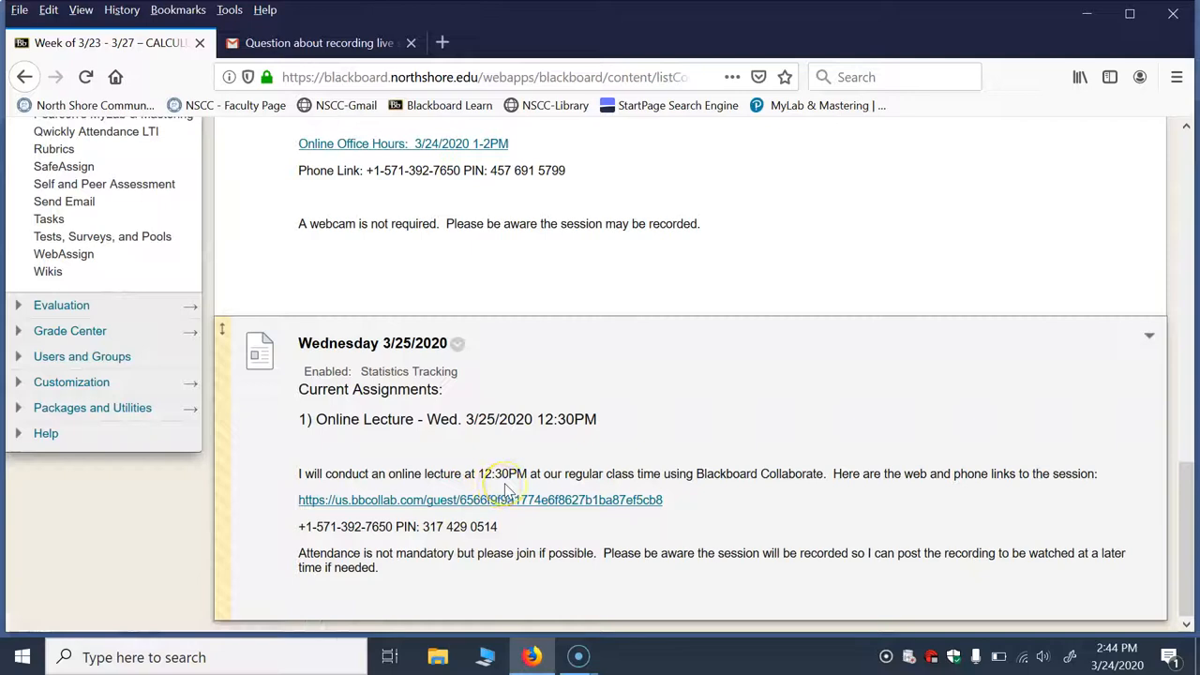
# - Scroll back to the top of the week folder showing Monday 3/23/2020's attached PDFs
pyautogui.scroll(3)
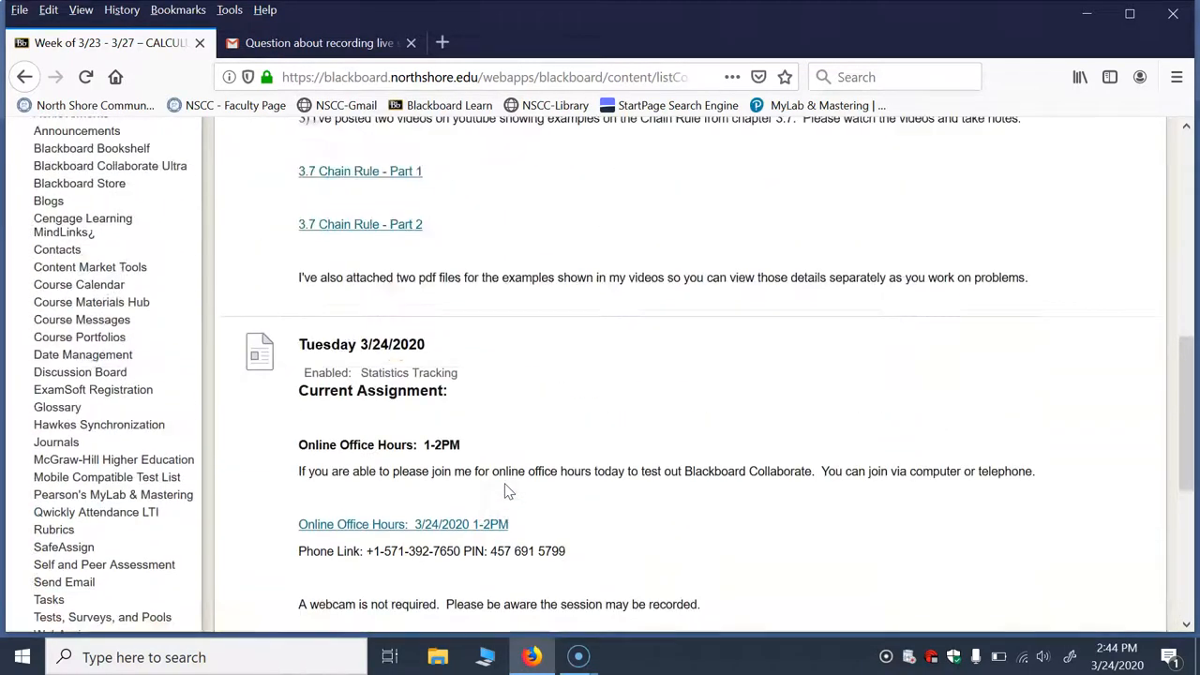
pyautogui.scroll(3)
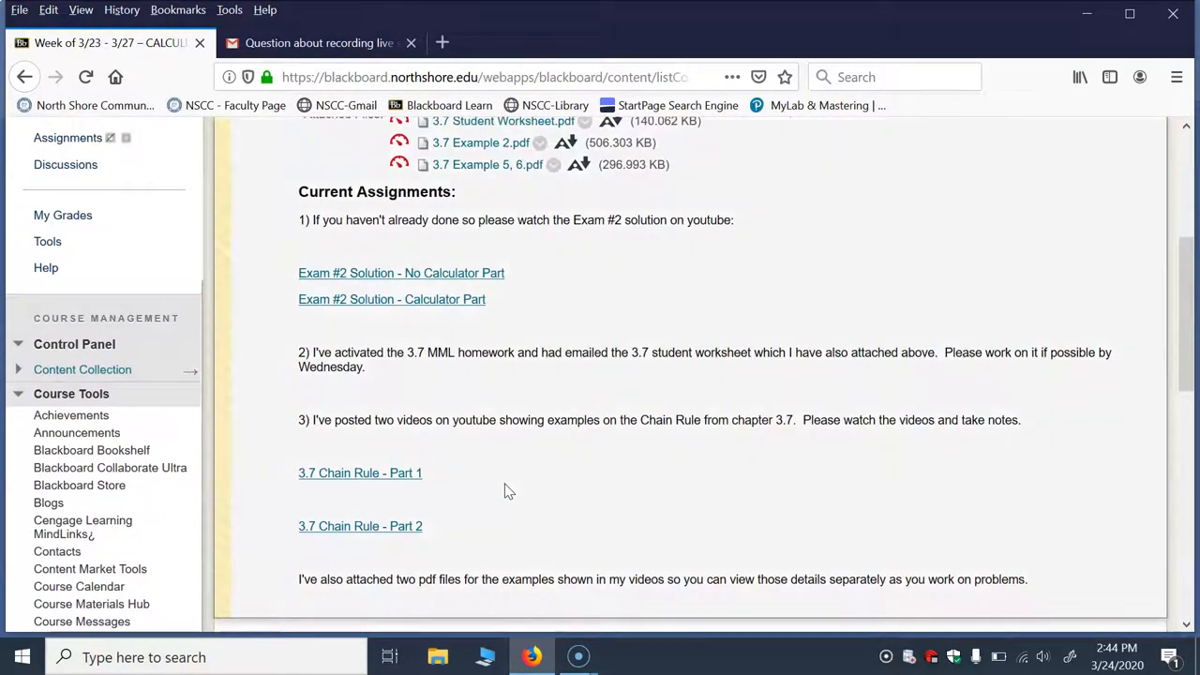
pyautogui.scroll(3)
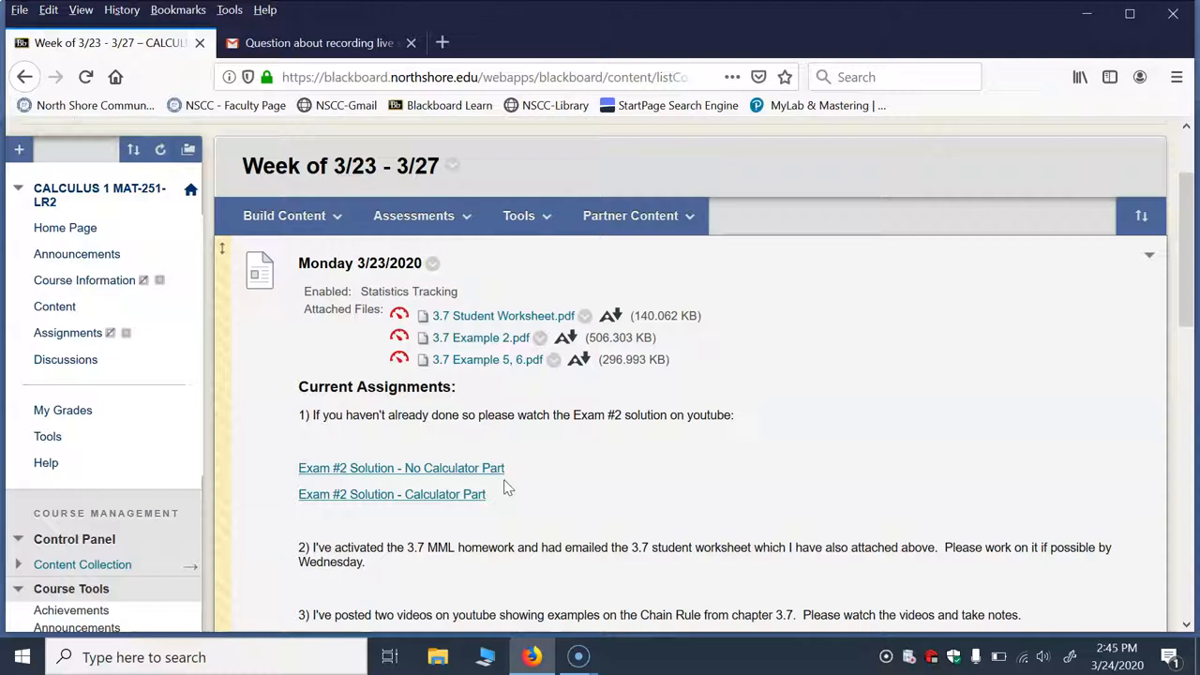
pyautogui.scroll(3)
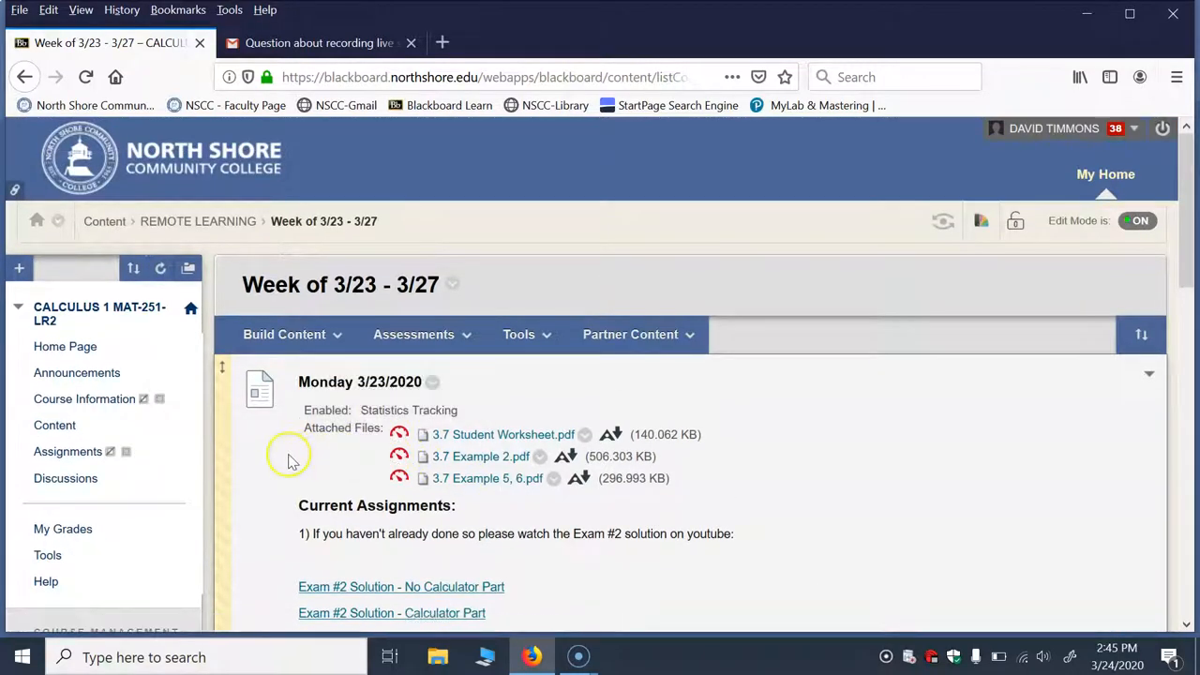
pyautogui.moveTo(454, 384)
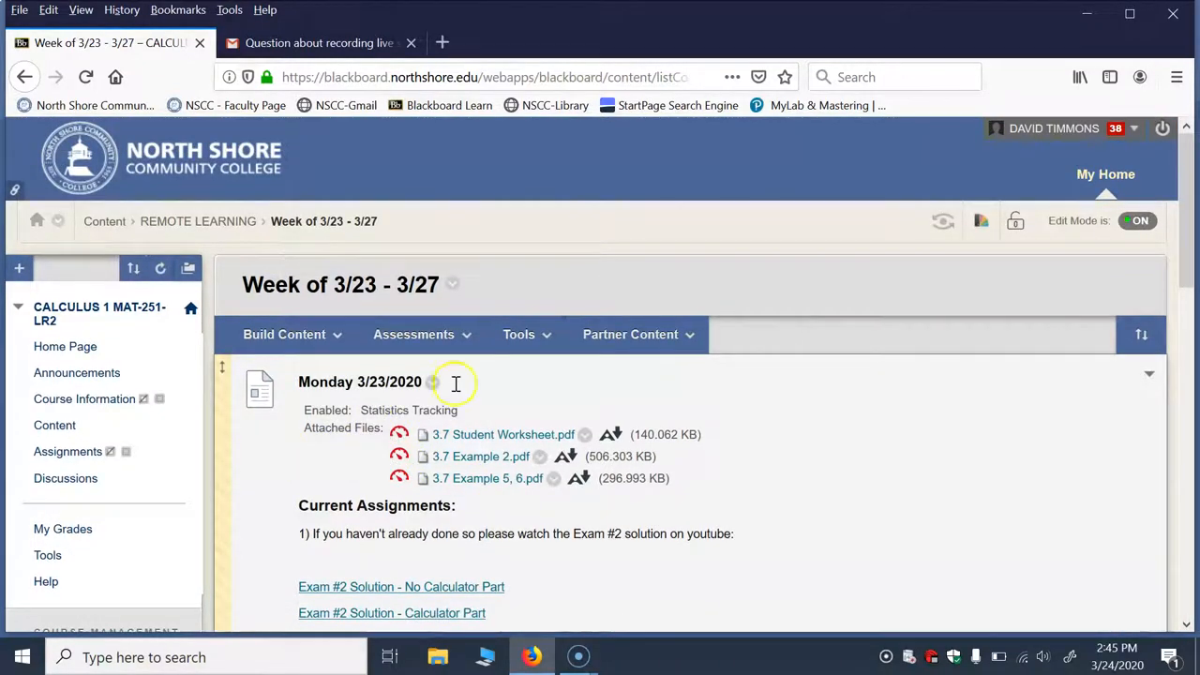
# - Return to the Remote Learning folder via the REMOTE LEARNING breadcrumb
pyautogui.click(198, 221)
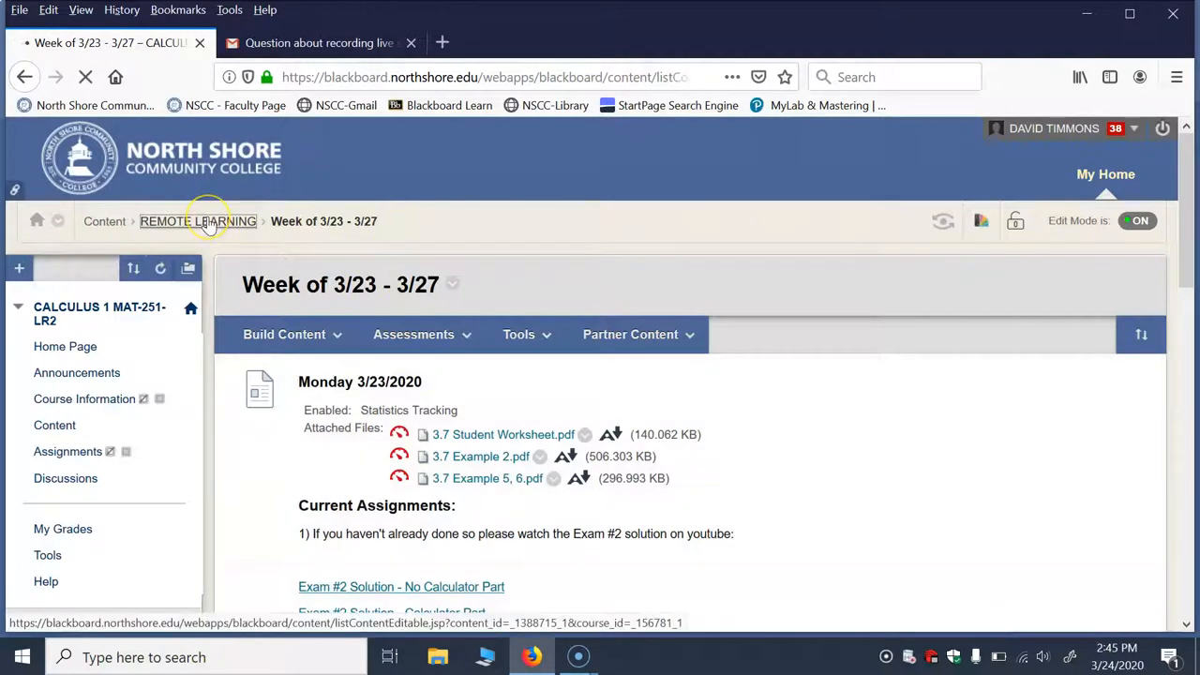
pyautogui.click(199, 222)
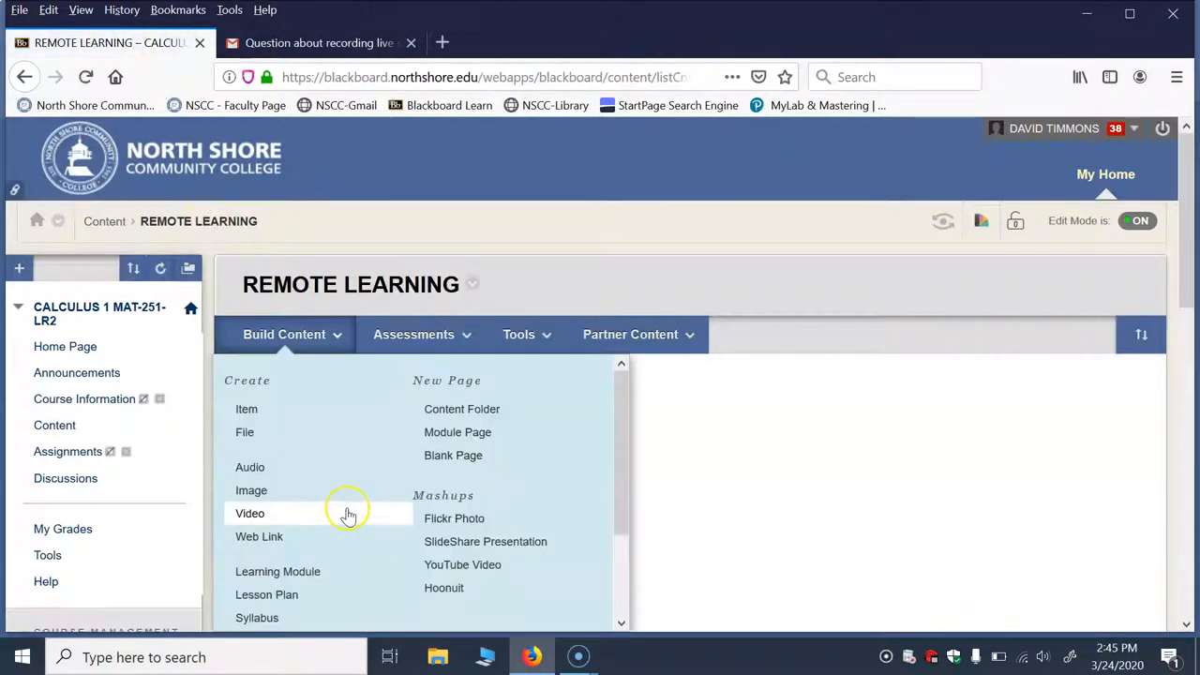
pyautogui.moveTo(346, 514)
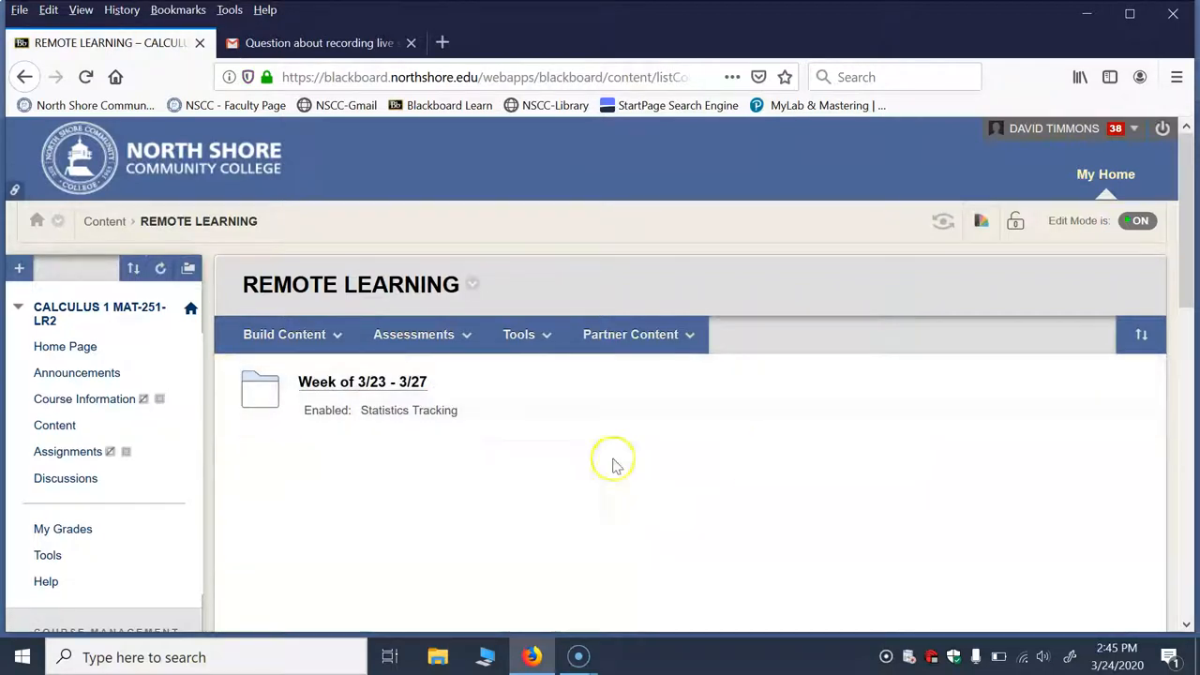
pyautogui.moveTo(322, 383)
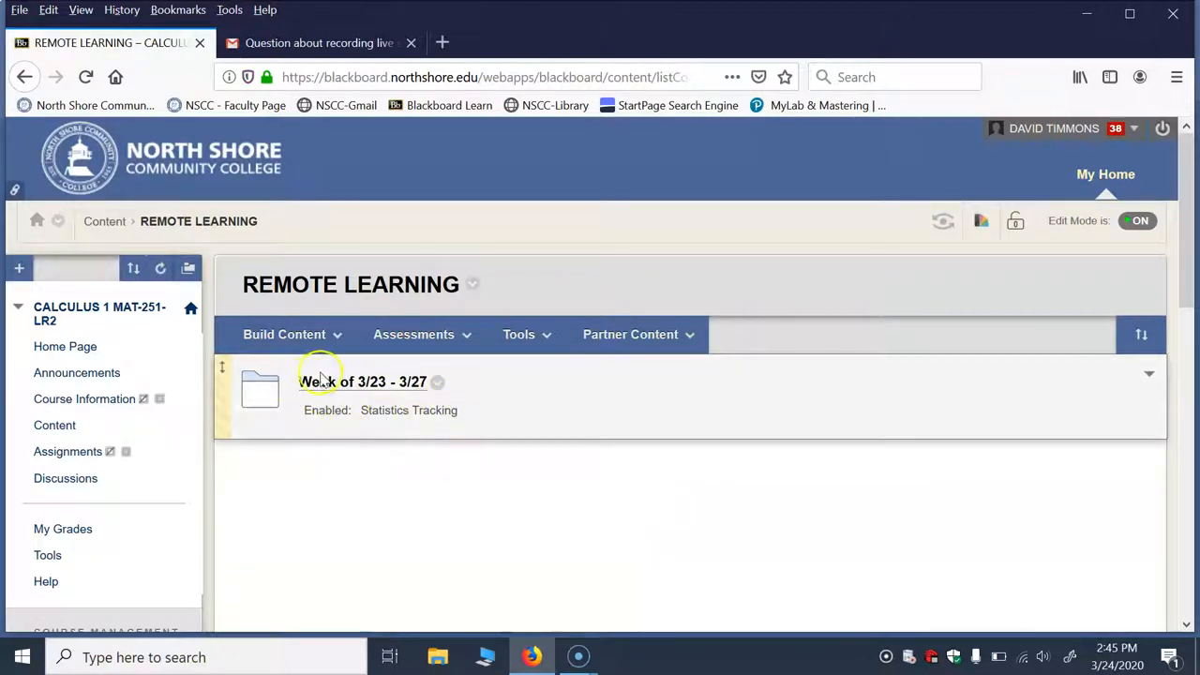
pyautogui.moveTo(319, 372)
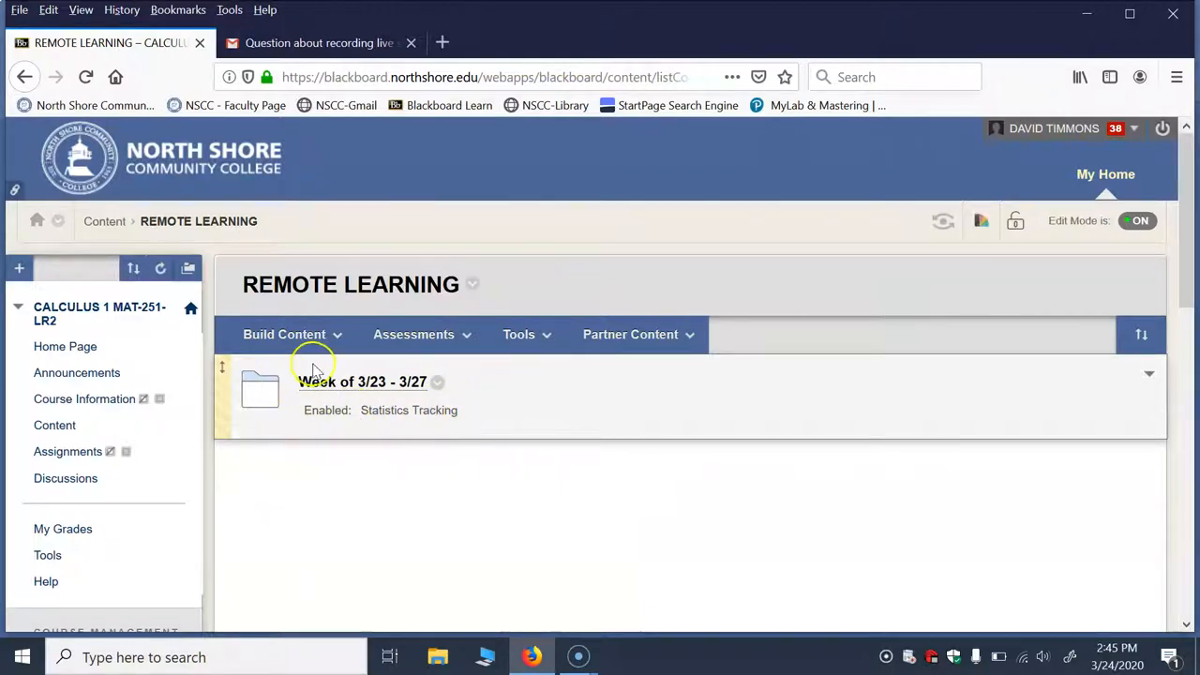
pyautogui.moveTo(347, 367)
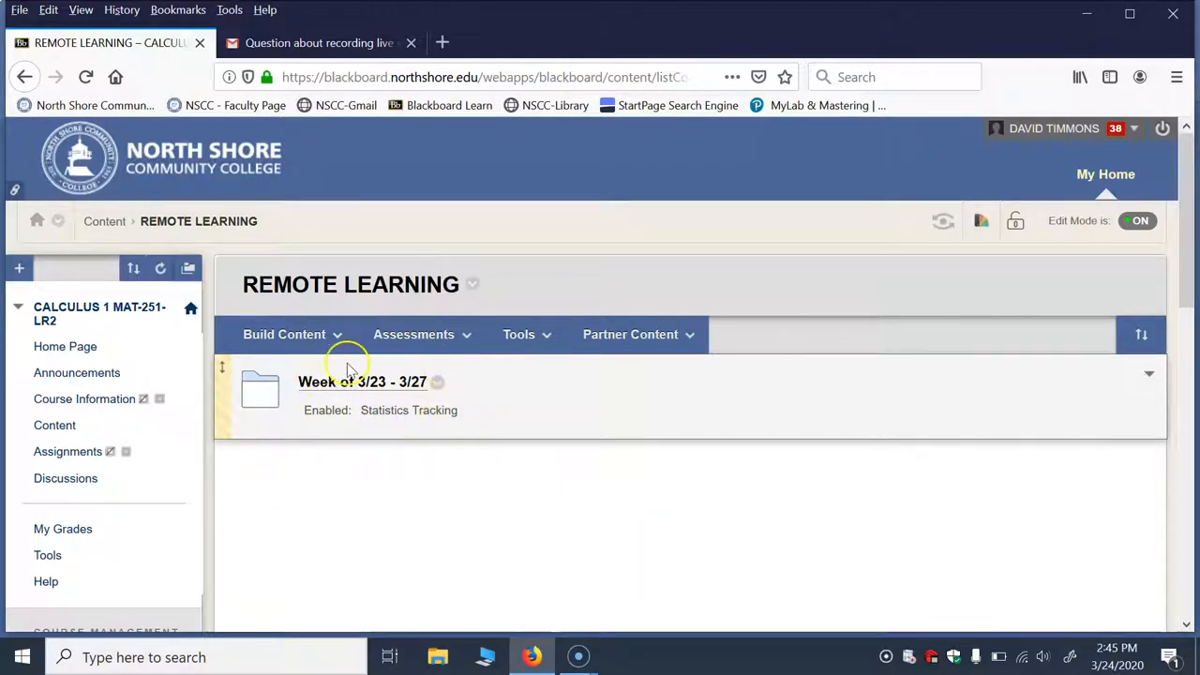
pyautogui.moveTo(469, 409)
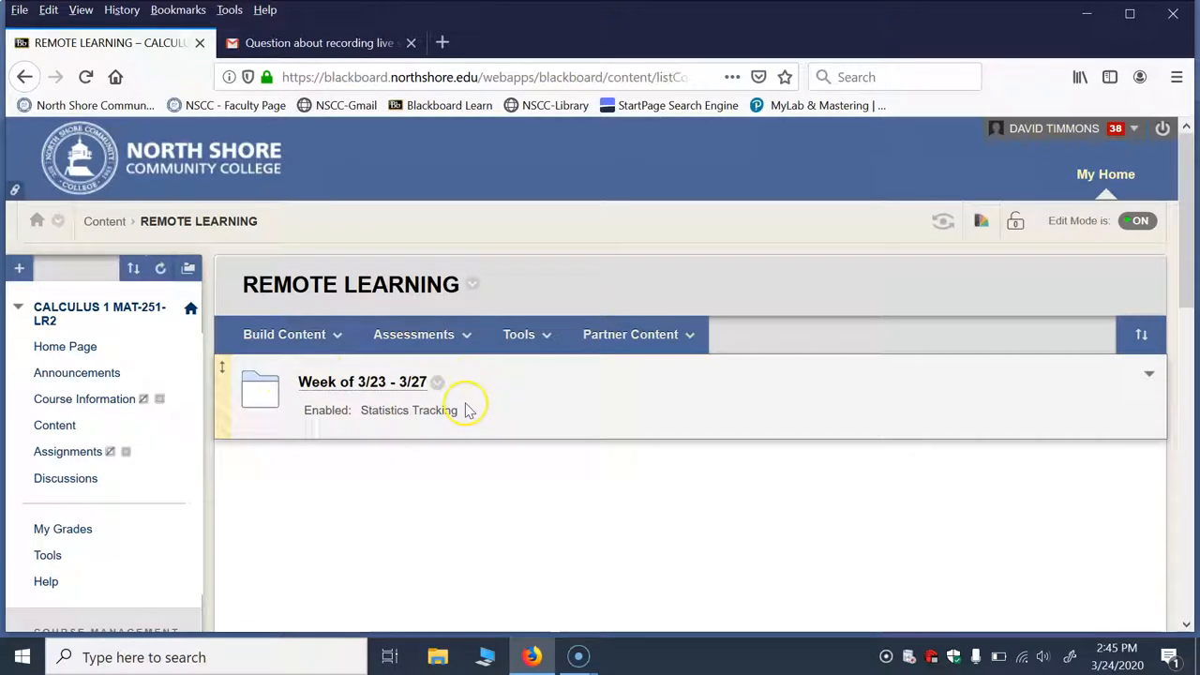
pyautogui.moveTo(461, 409)
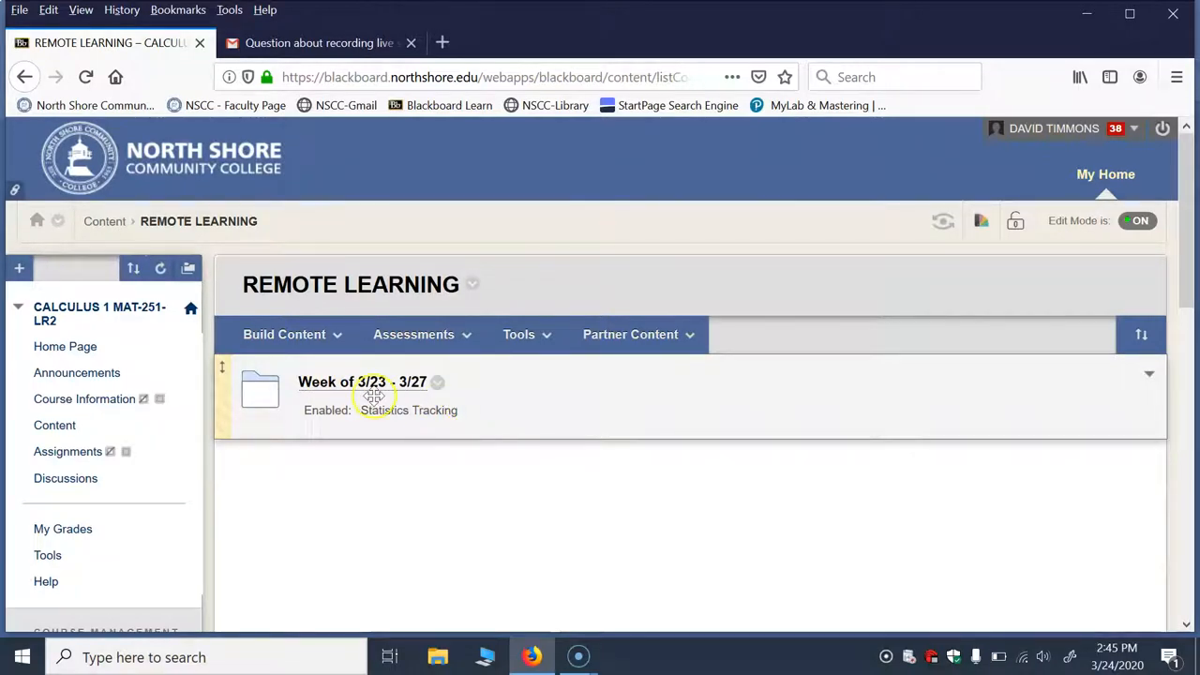
pyautogui.moveTo(375, 394)
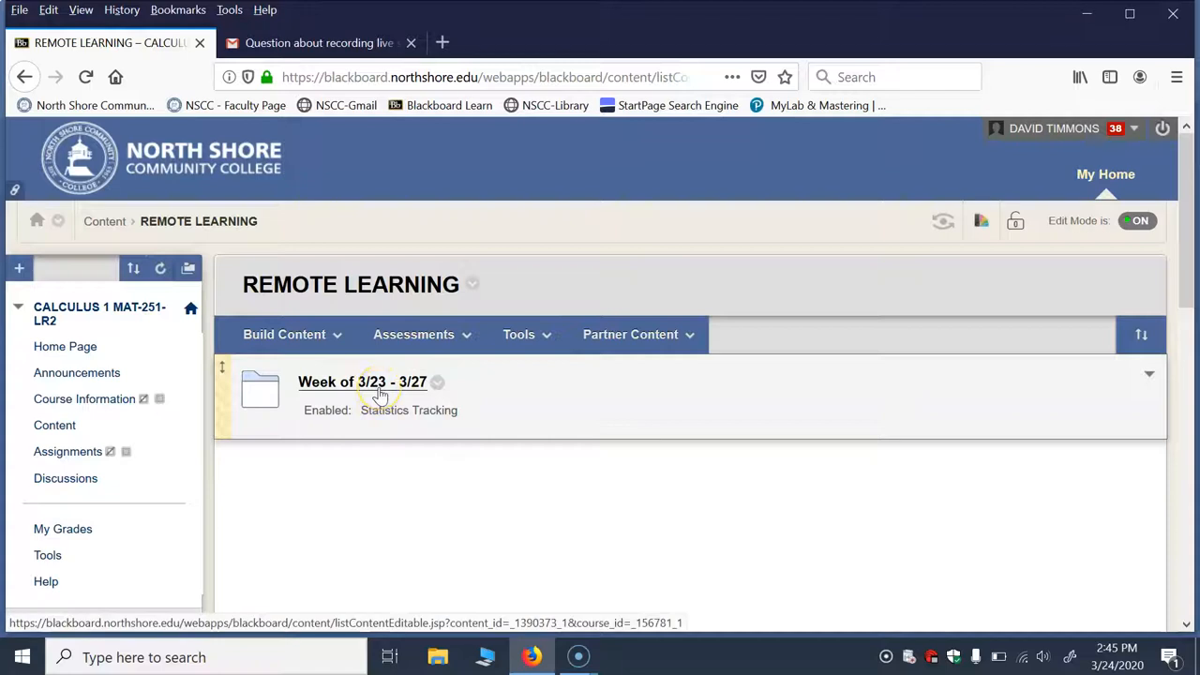